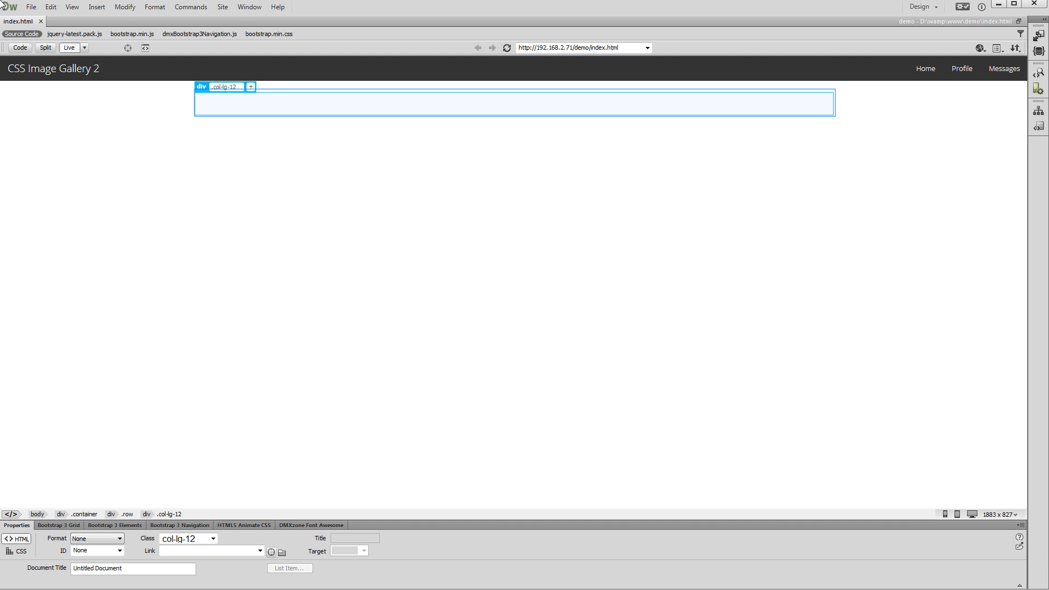
mouse_move(144, 16)
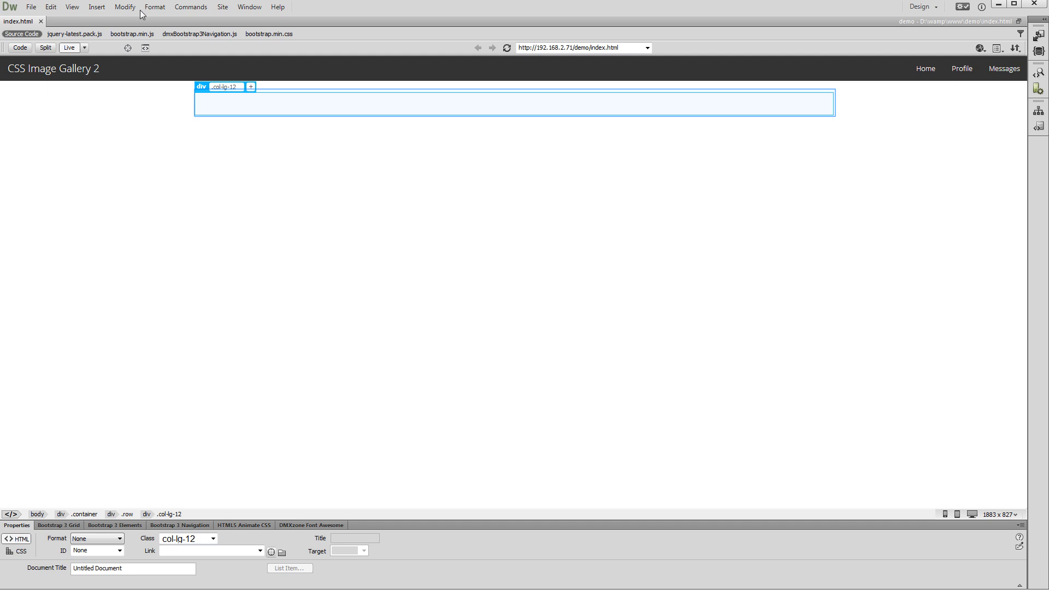
mouse_move(232, 47)
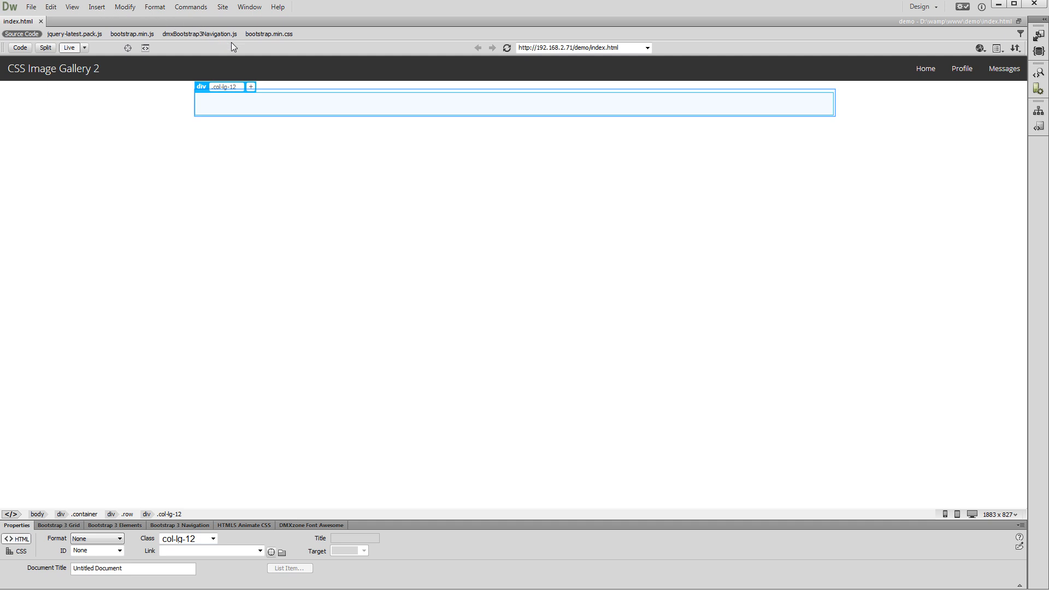
mouse_move(269, 103)
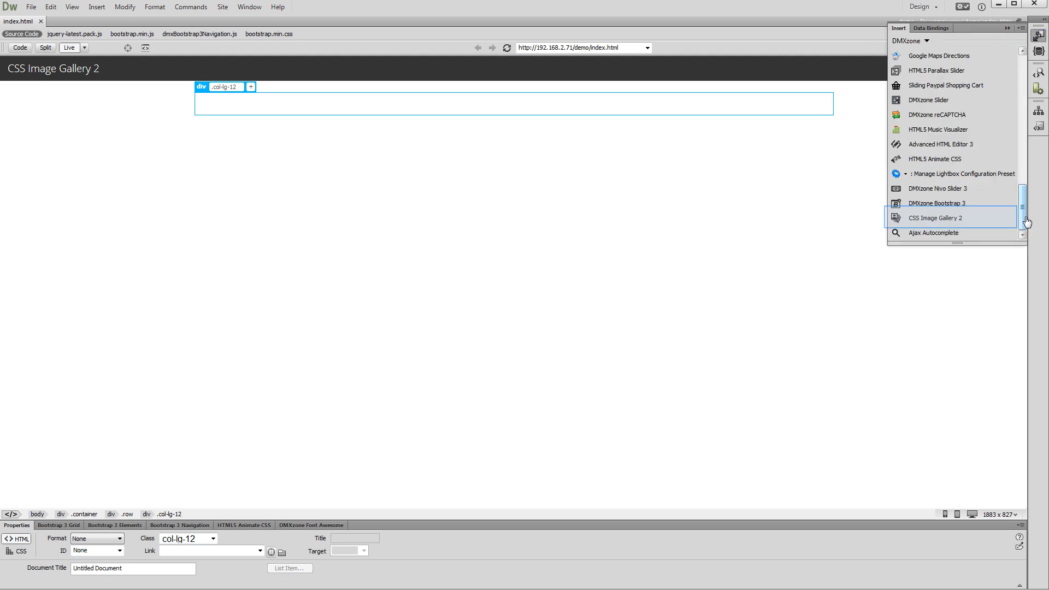
Insert a DMXzone CSS Image Gallery 2 (cssGallery1) into the empty column
click(935, 217)
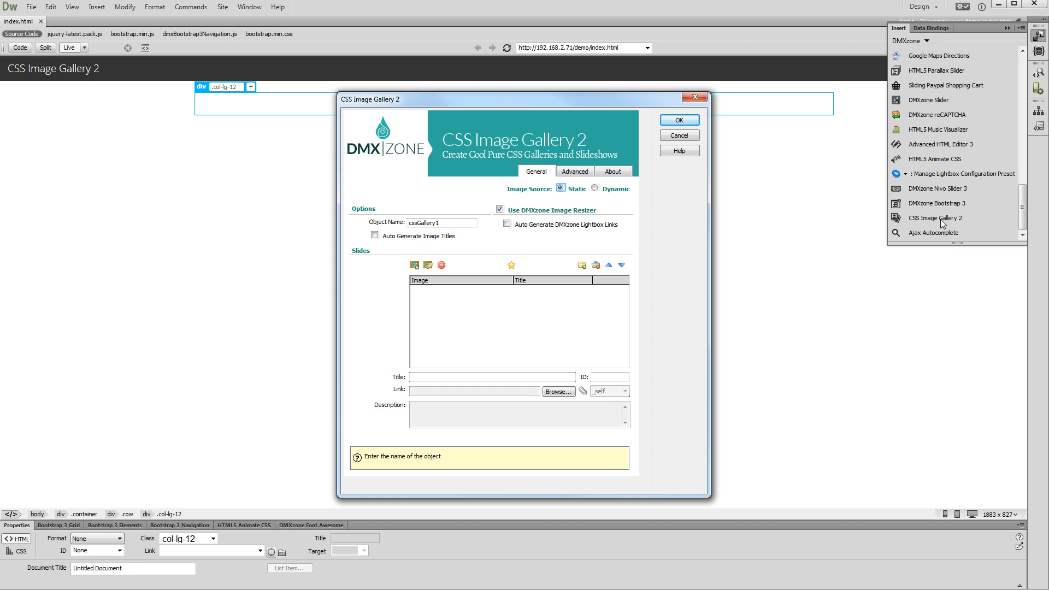
mouse_move(586, 206)
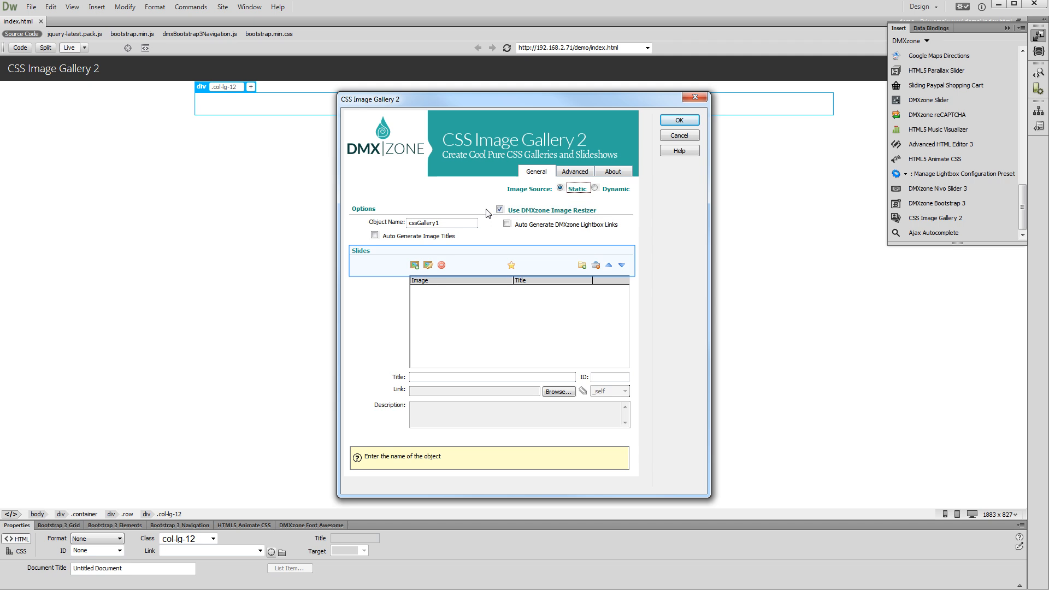
mouse_move(401, 261)
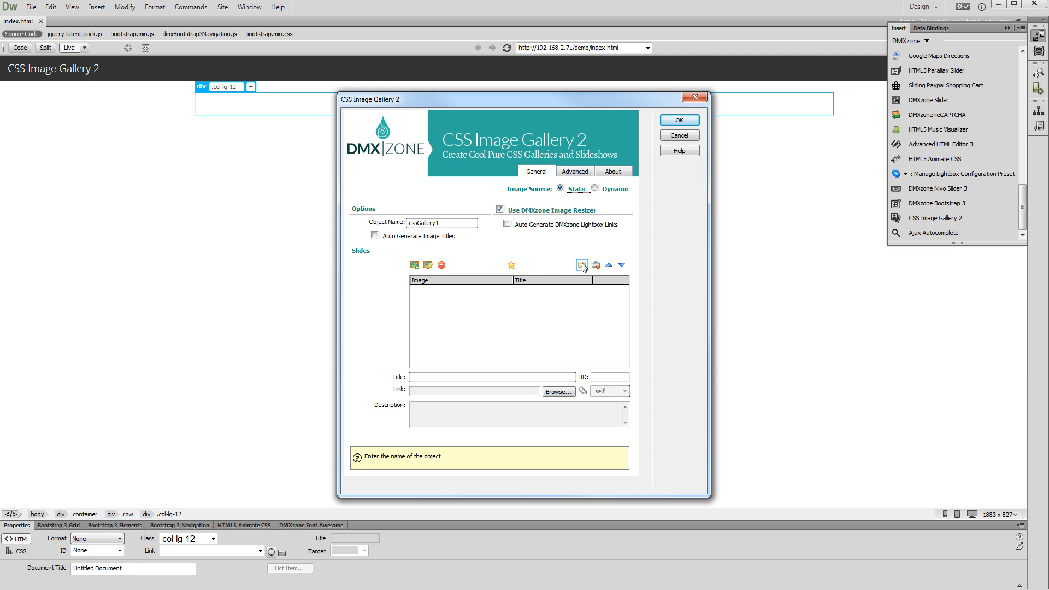
Start importing a whole folder of images as the gallery's slides
click(582, 264)
text(9)
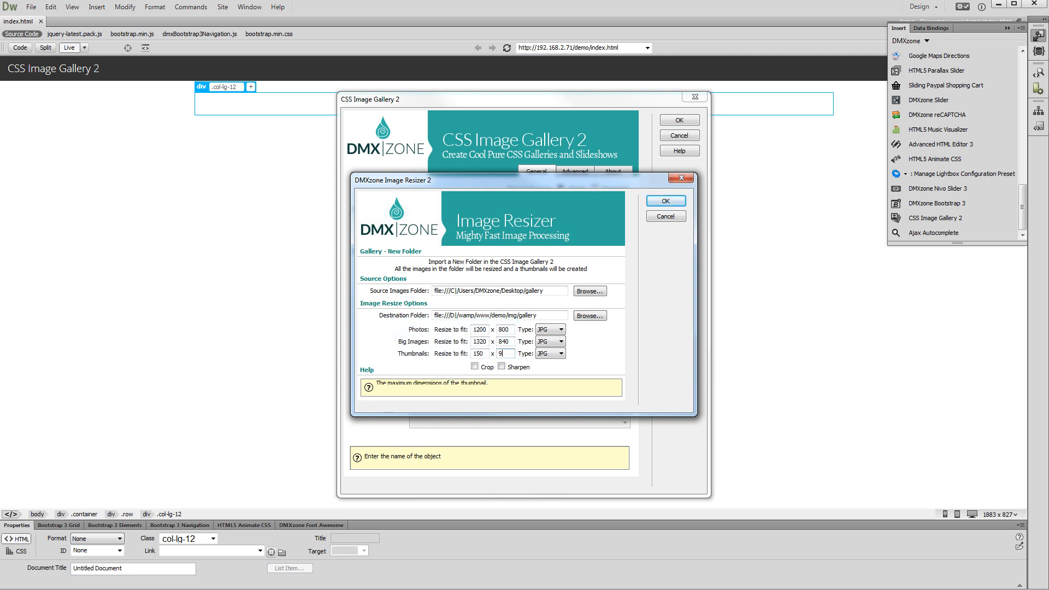
Resize the gallery photos into img/gallery with 150 × 96 thumbnails and confirm the import
text(6)
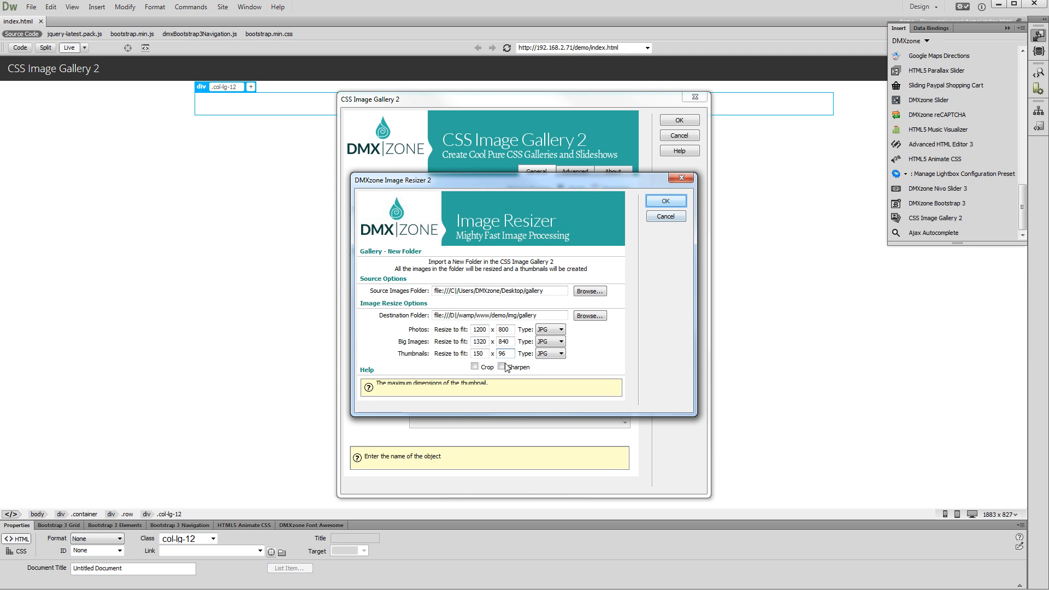
click(667, 201)
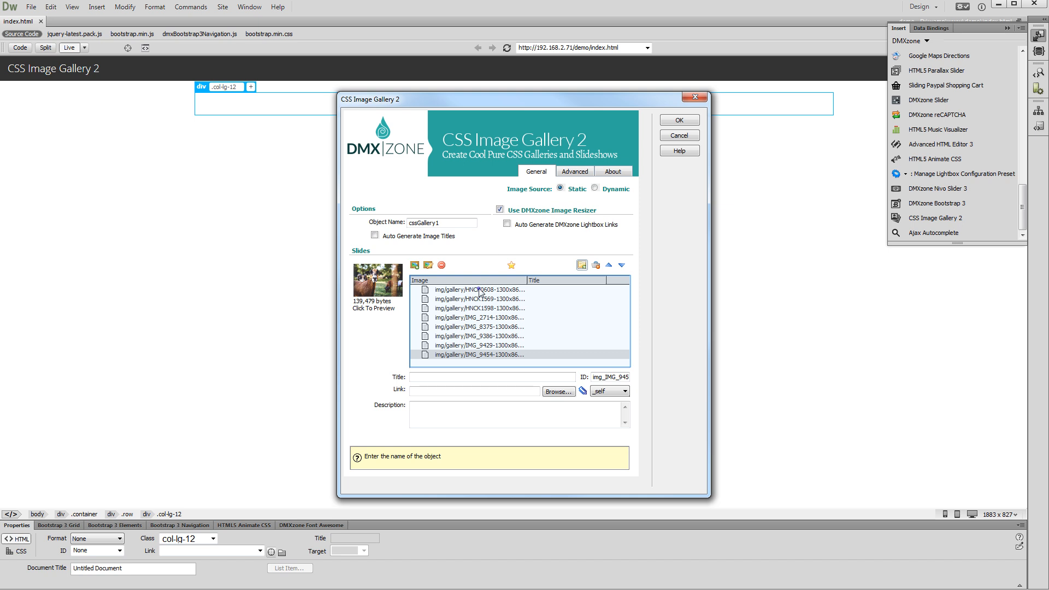
Preview an imported slide, then move to the gallery's Advanced settings
click(479, 308)
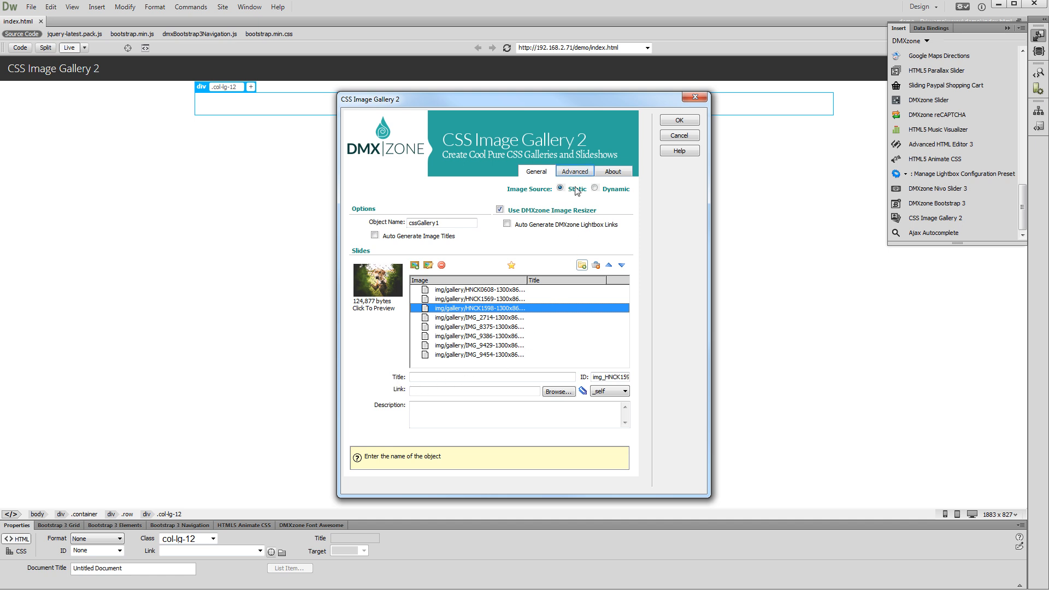
click(574, 170)
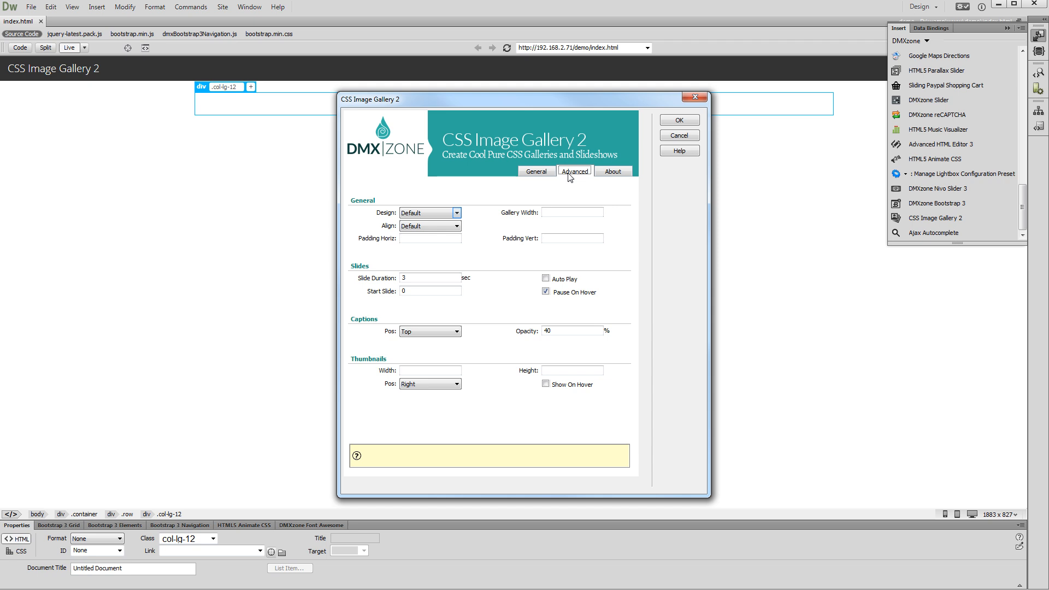
Keep the Default design and set the gallery width to 100%
click(455, 212)
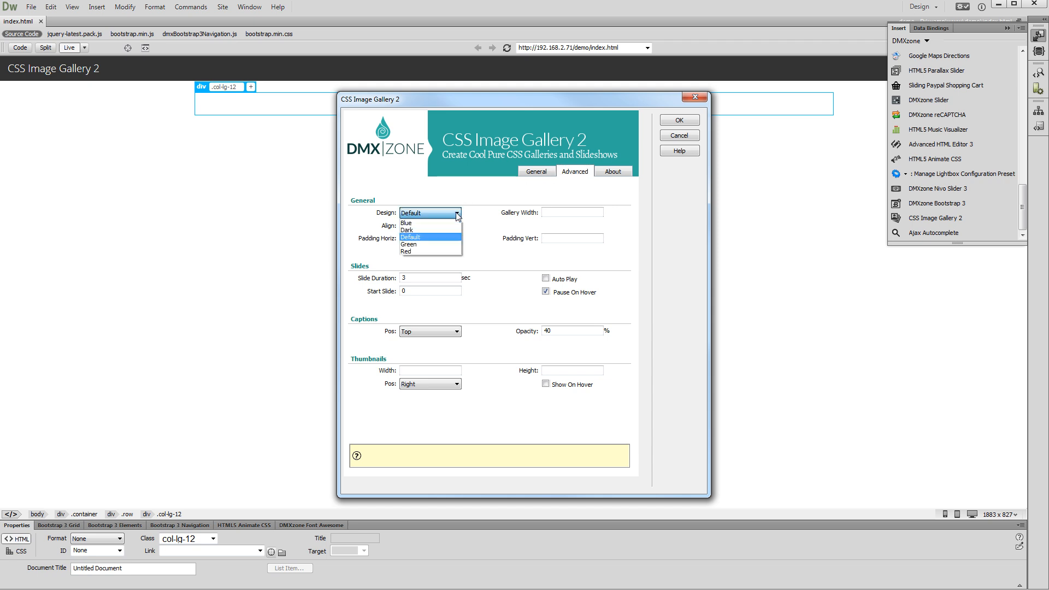
mouse_move(451, 229)
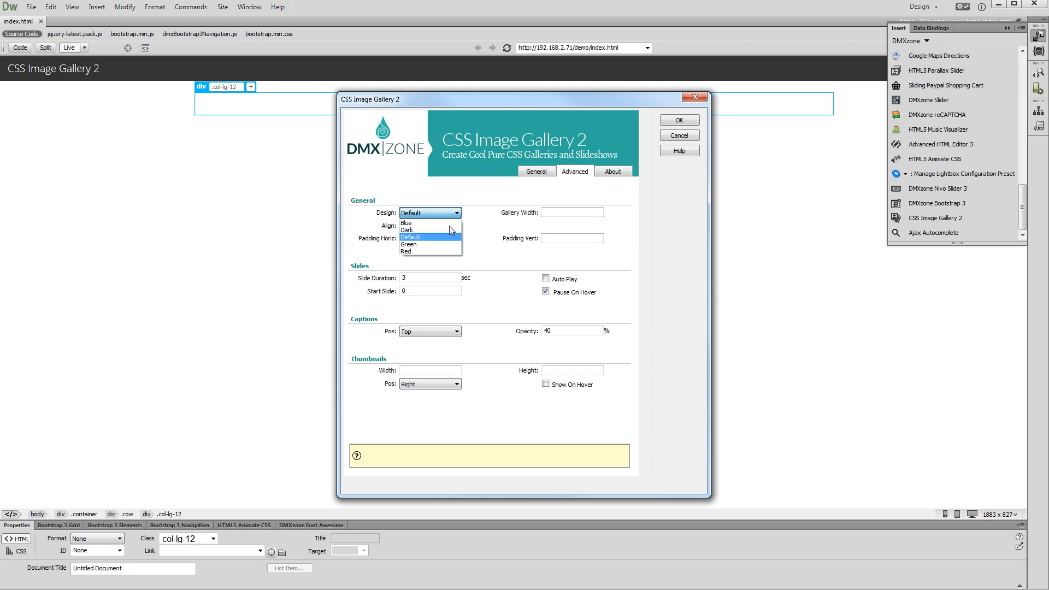
click(423, 237)
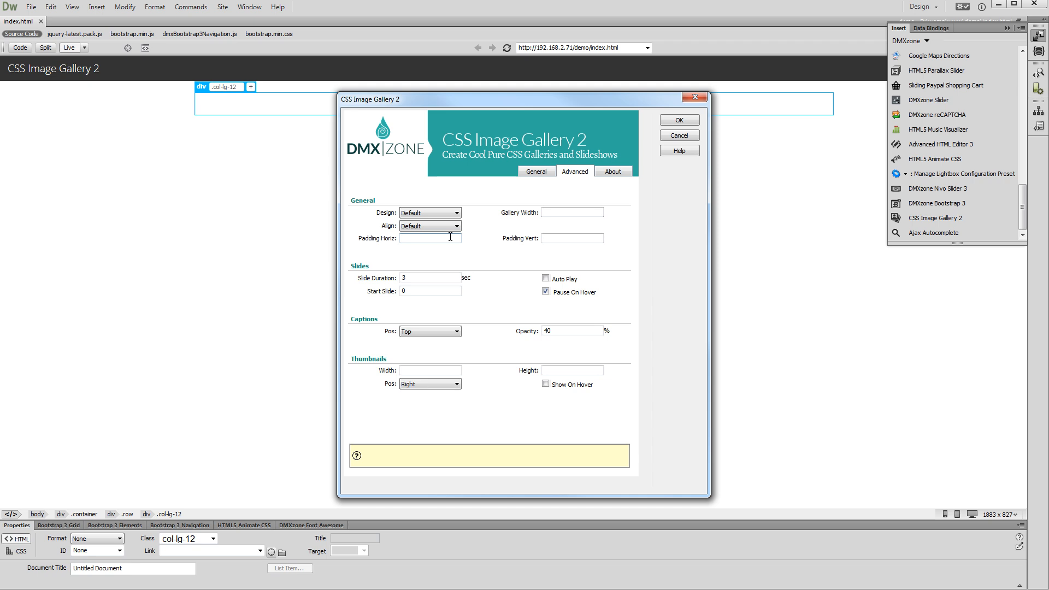
click(572, 212)
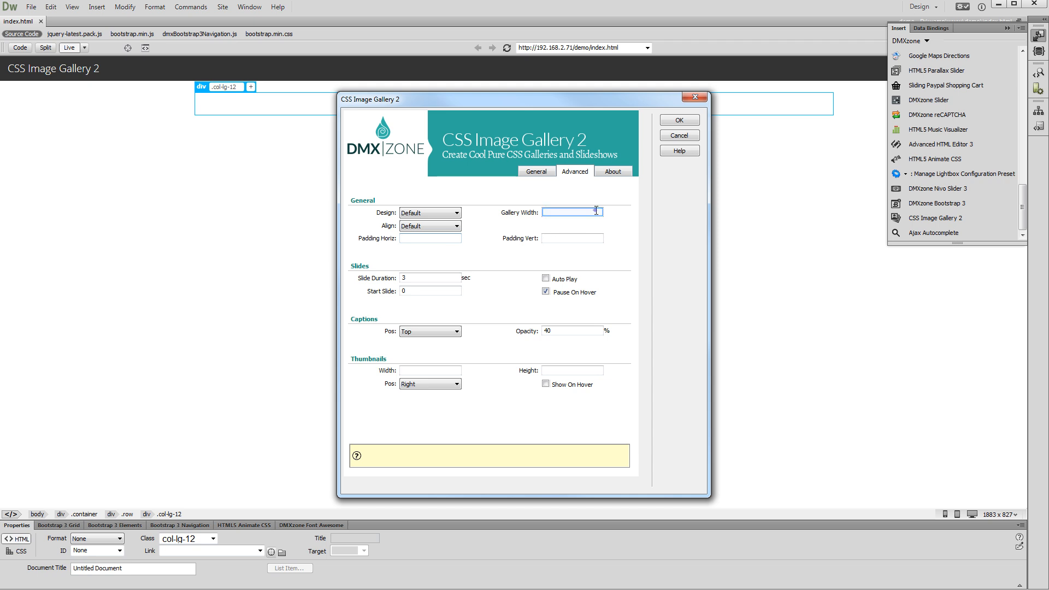
text(100%)
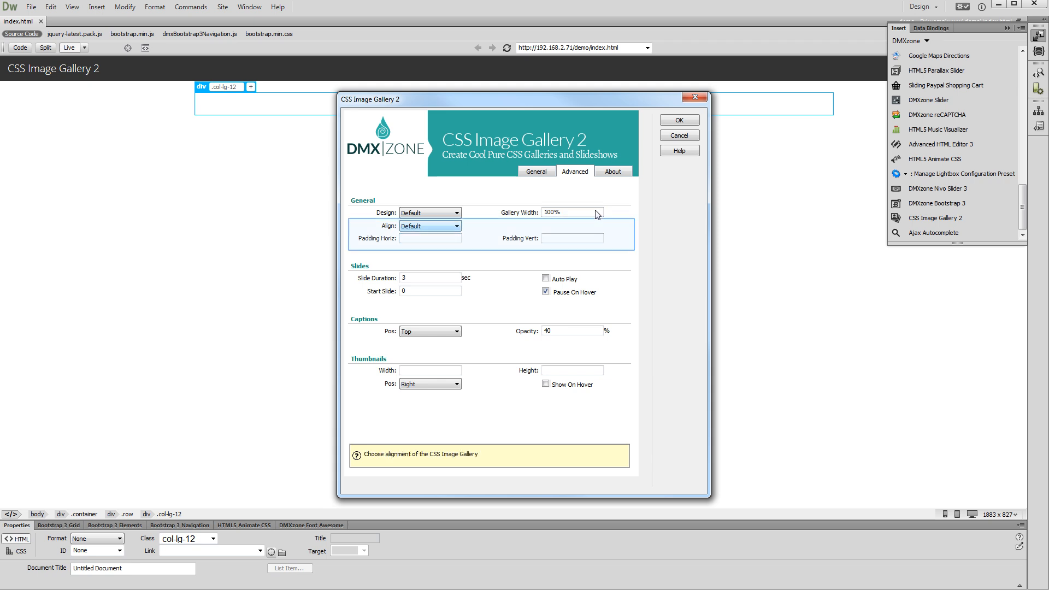
mouse_move(476, 230)
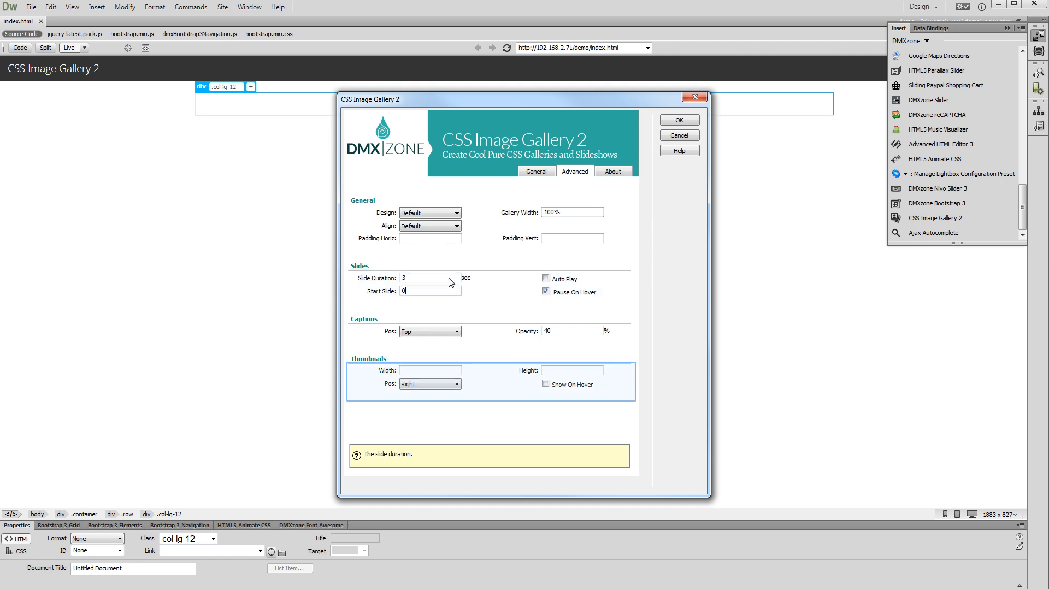
mouse_move(378, 361)
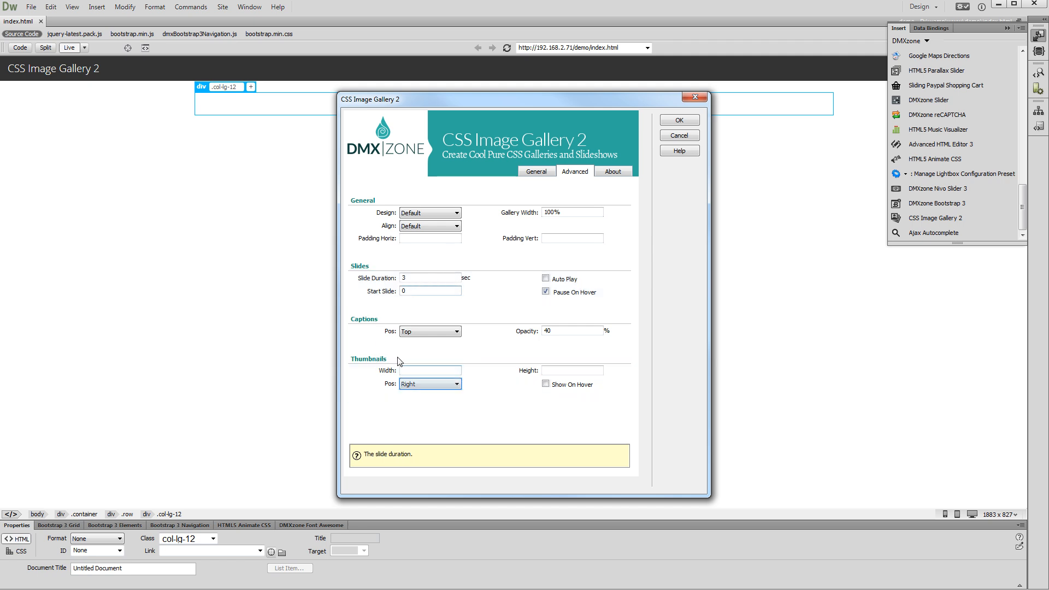
Place the 150 × 96 thumbnails at the Bottom and apply the gallery to the page
click(457, 383)
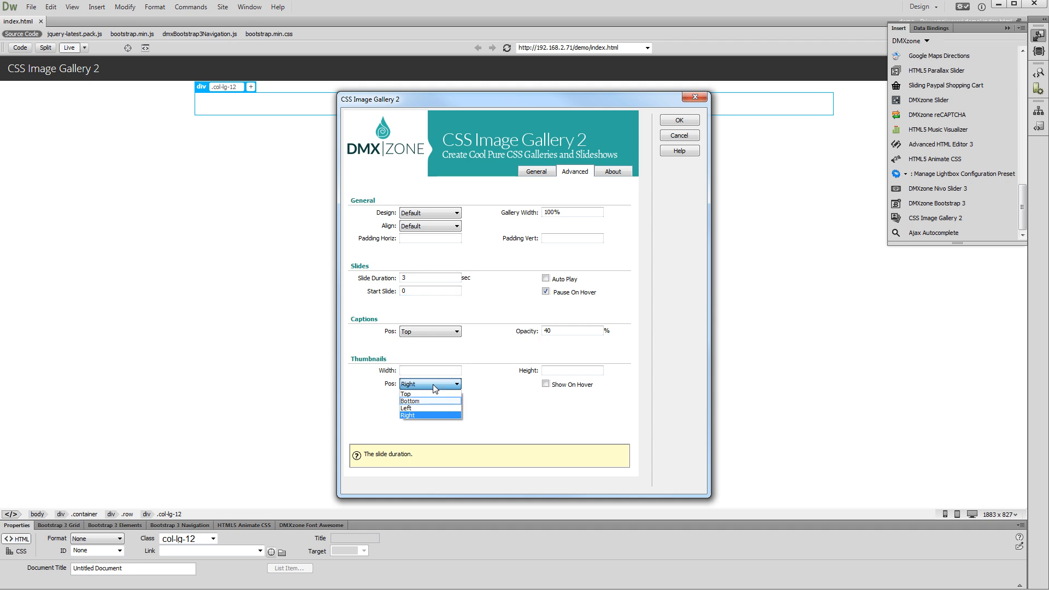
mouse_move(433, 399)
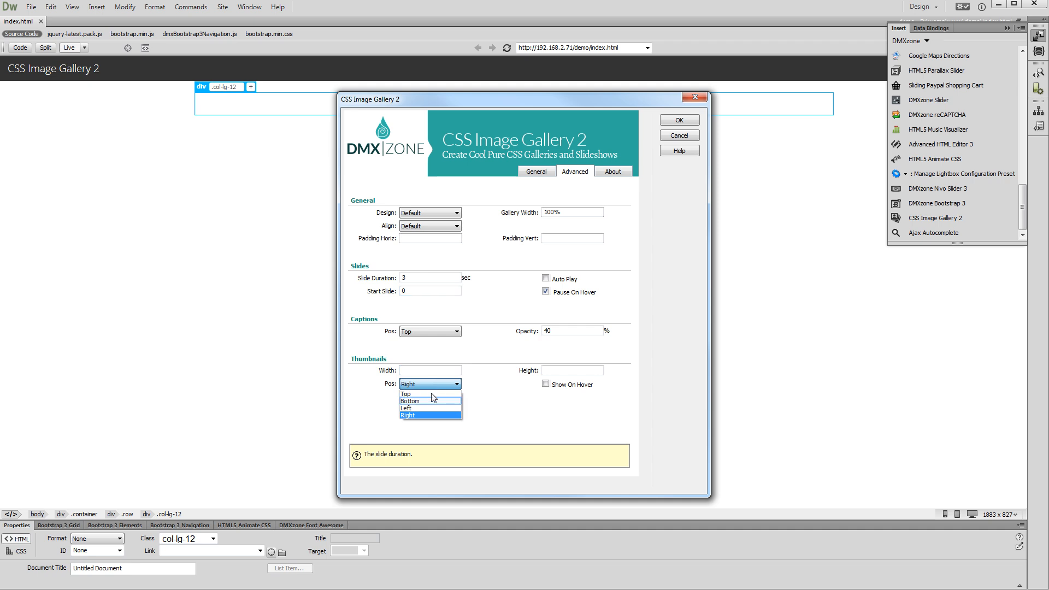
click(421, 400)
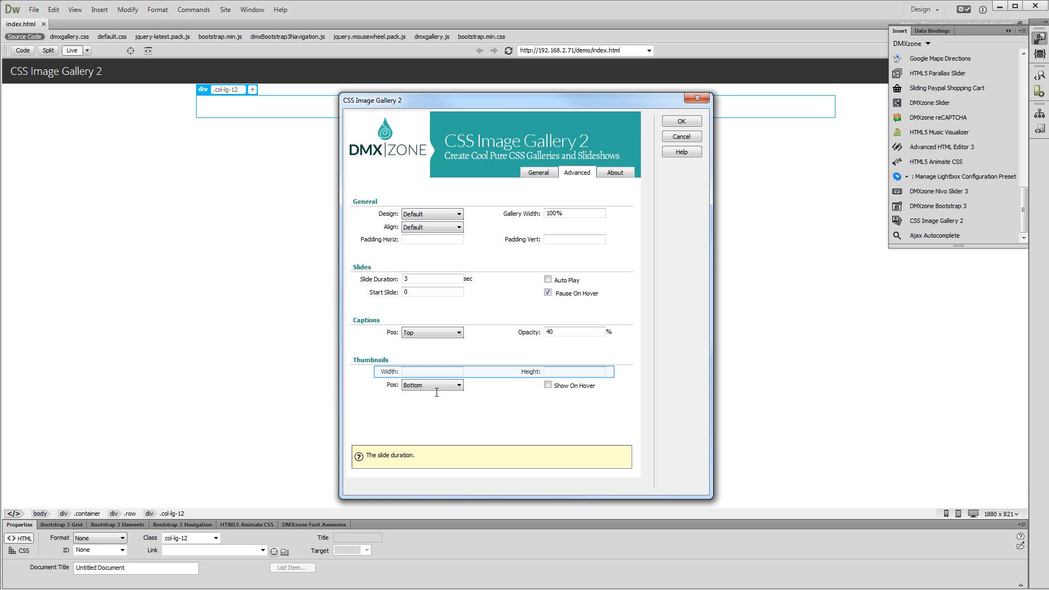
mouse_move(440, 369)
text(96)
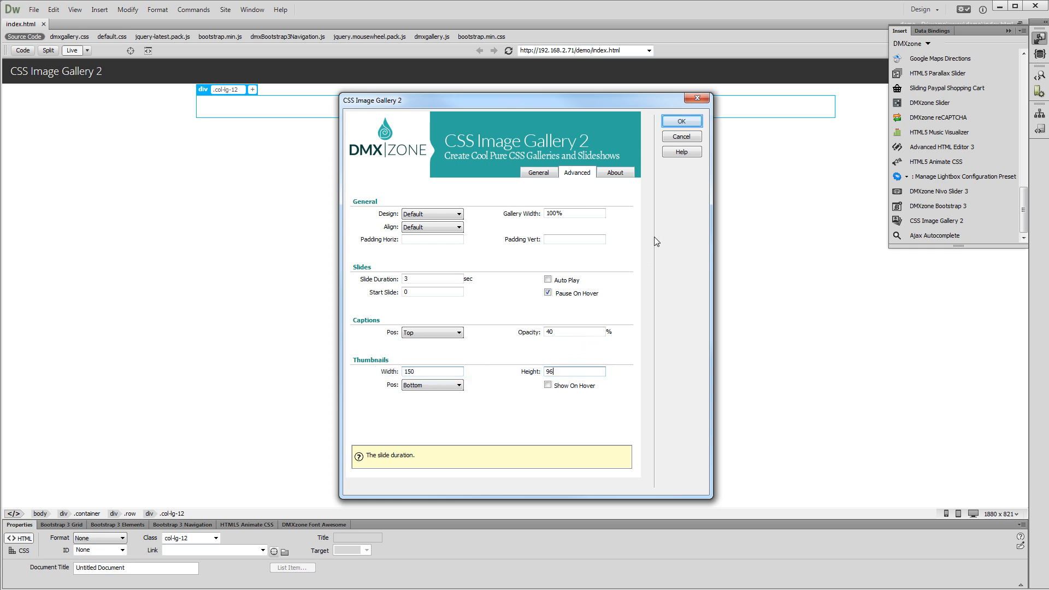
mouse_move(673, 128)
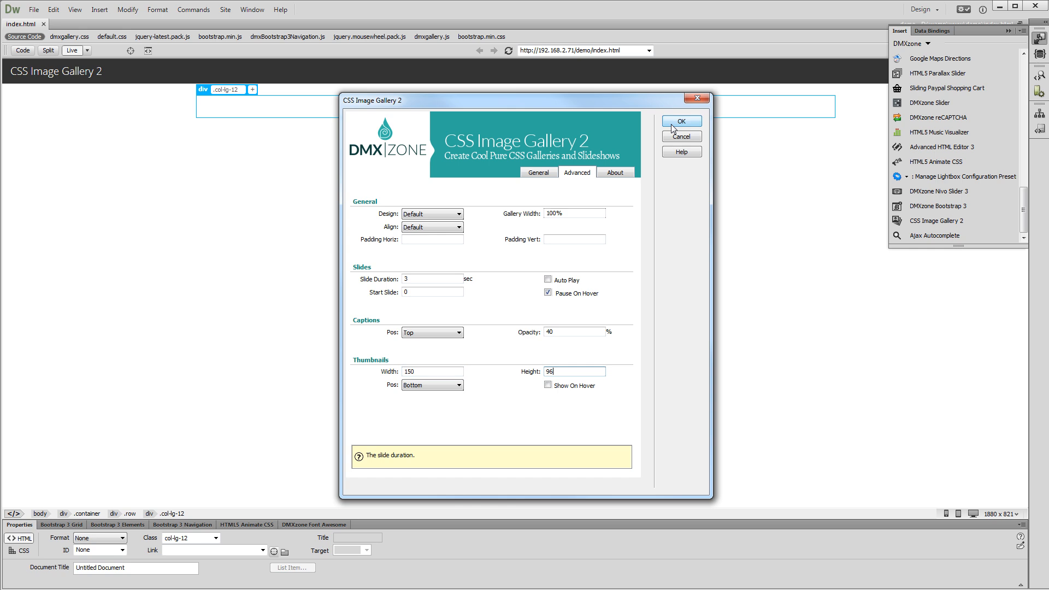
click(682, 121)
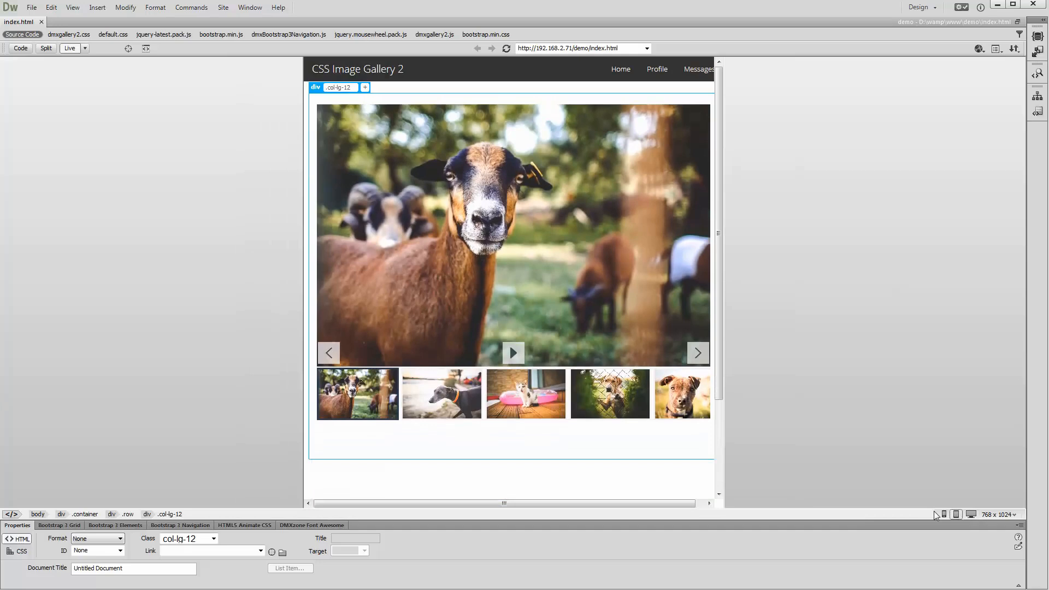
Advance through the slideshow photos and preview the gallery at 480 × 800 phone width
click(697, 353)
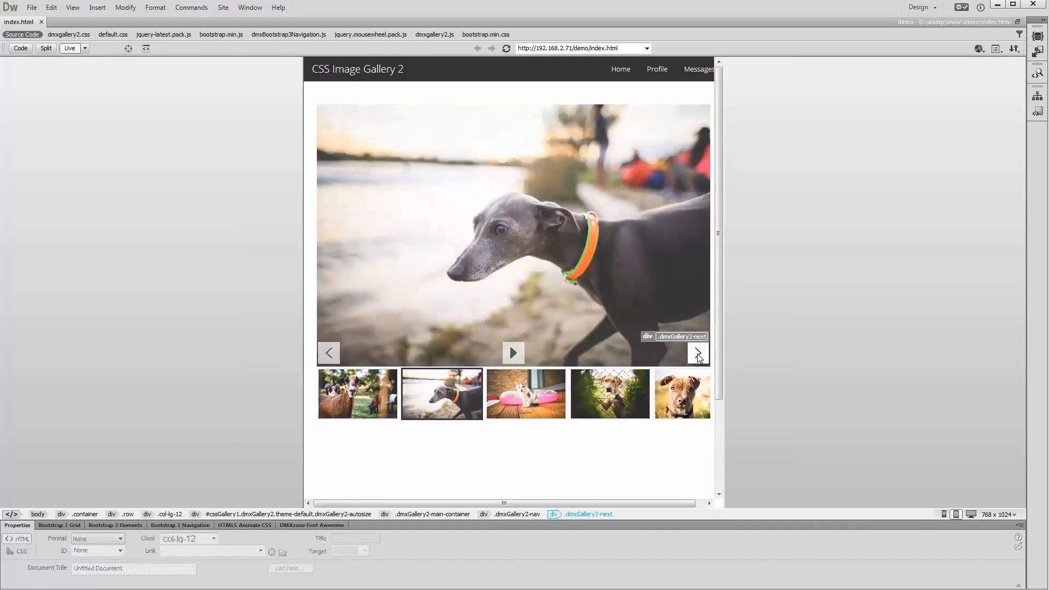
click(698, 353)
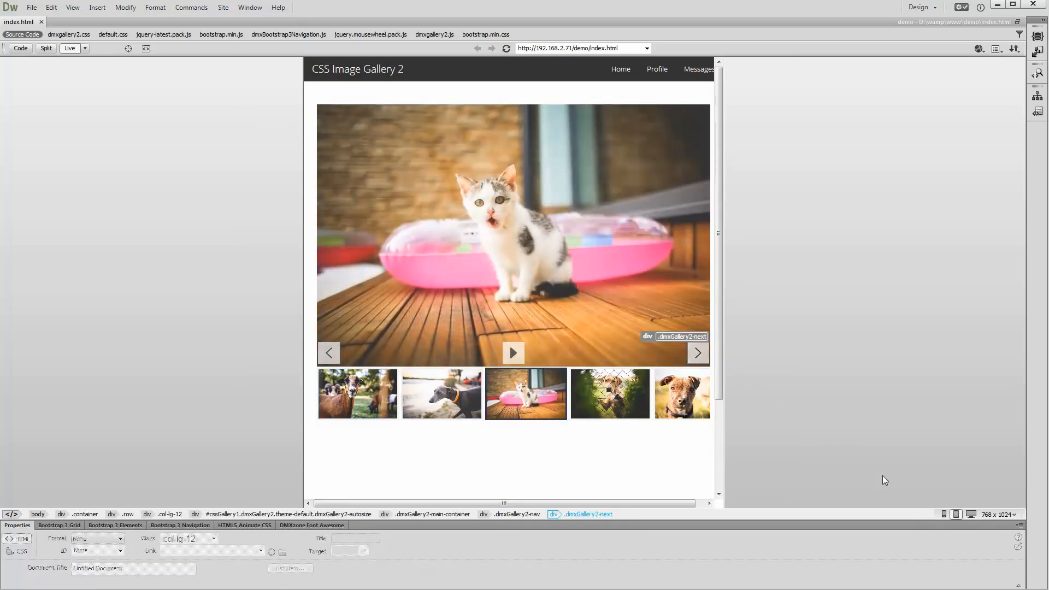
click(943, 514)
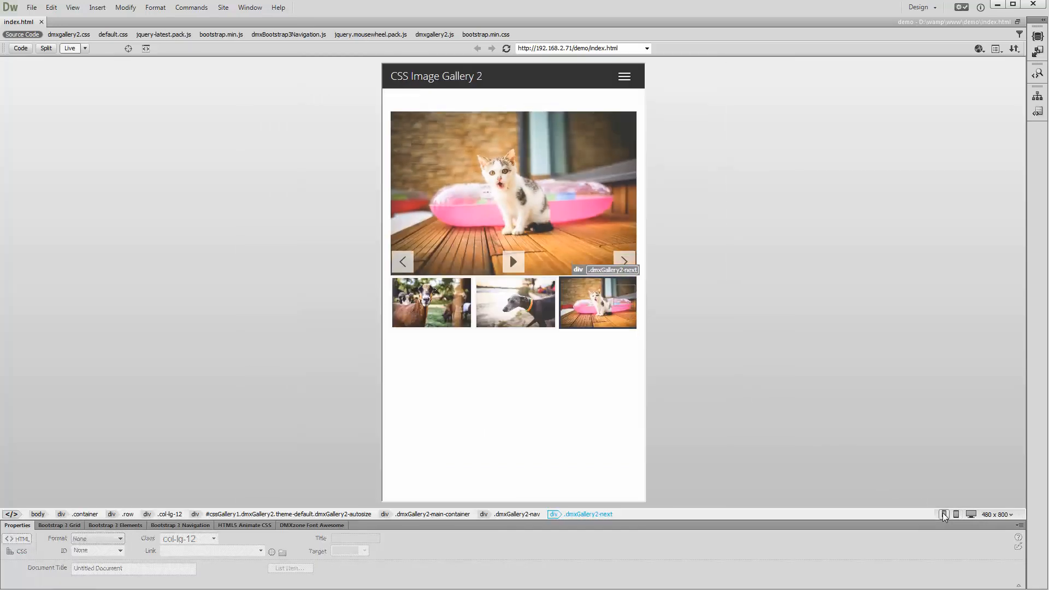
click(624, 261)
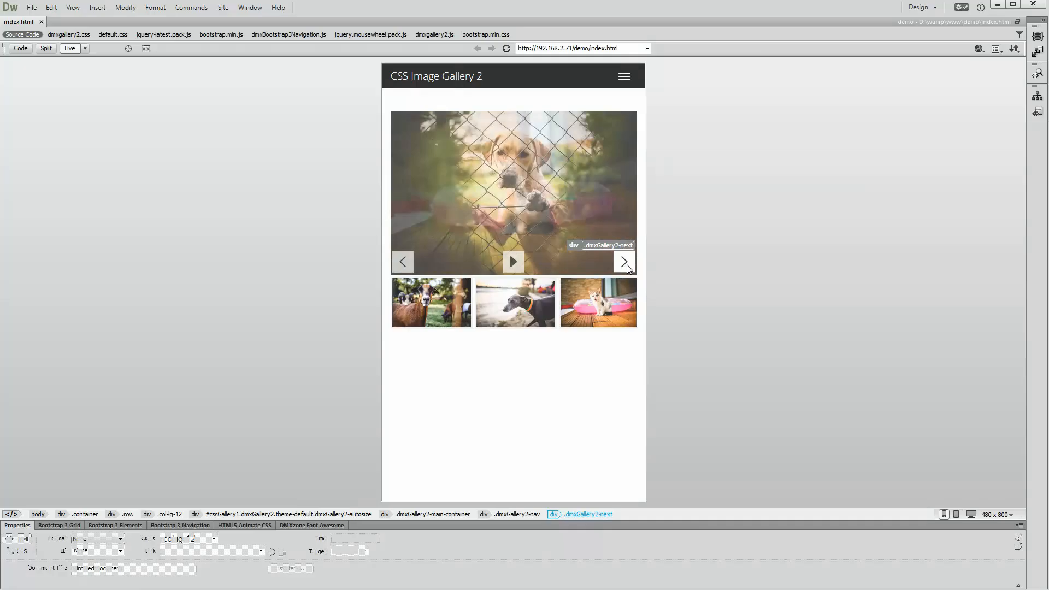